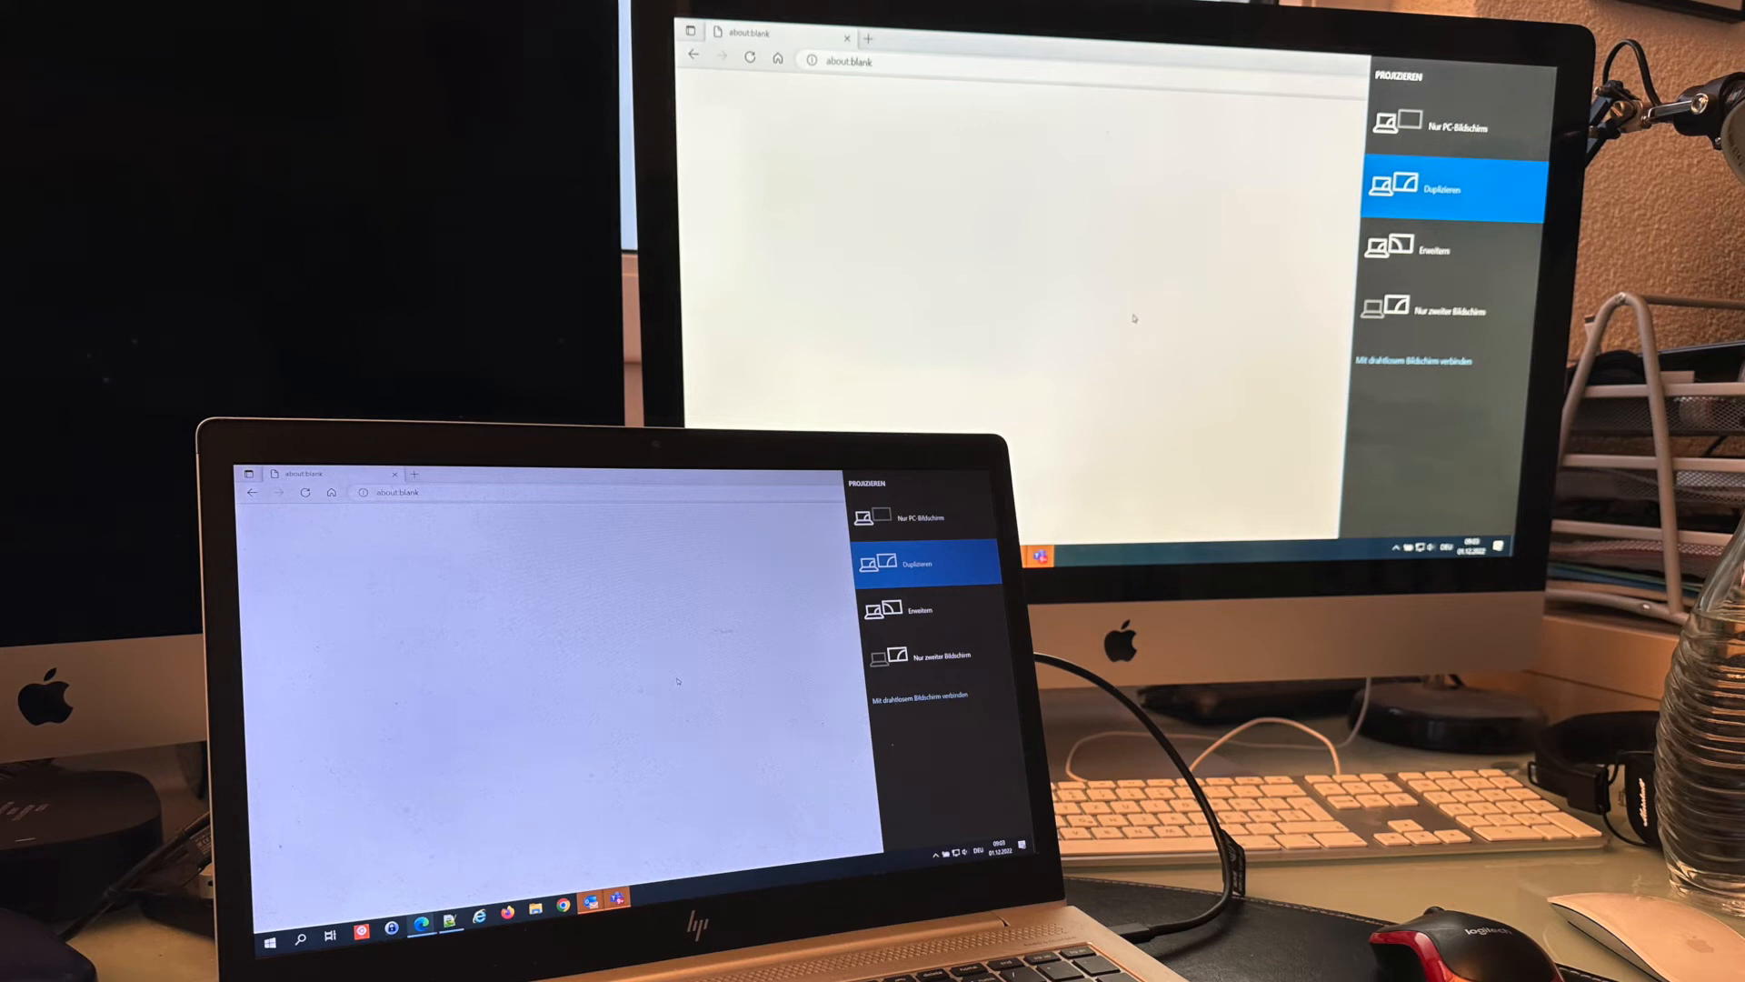
# Choose Erweitern (Extend) so the iMac shows a separate extended desktop instead of a mirror
pyautogui.click(932, 611)
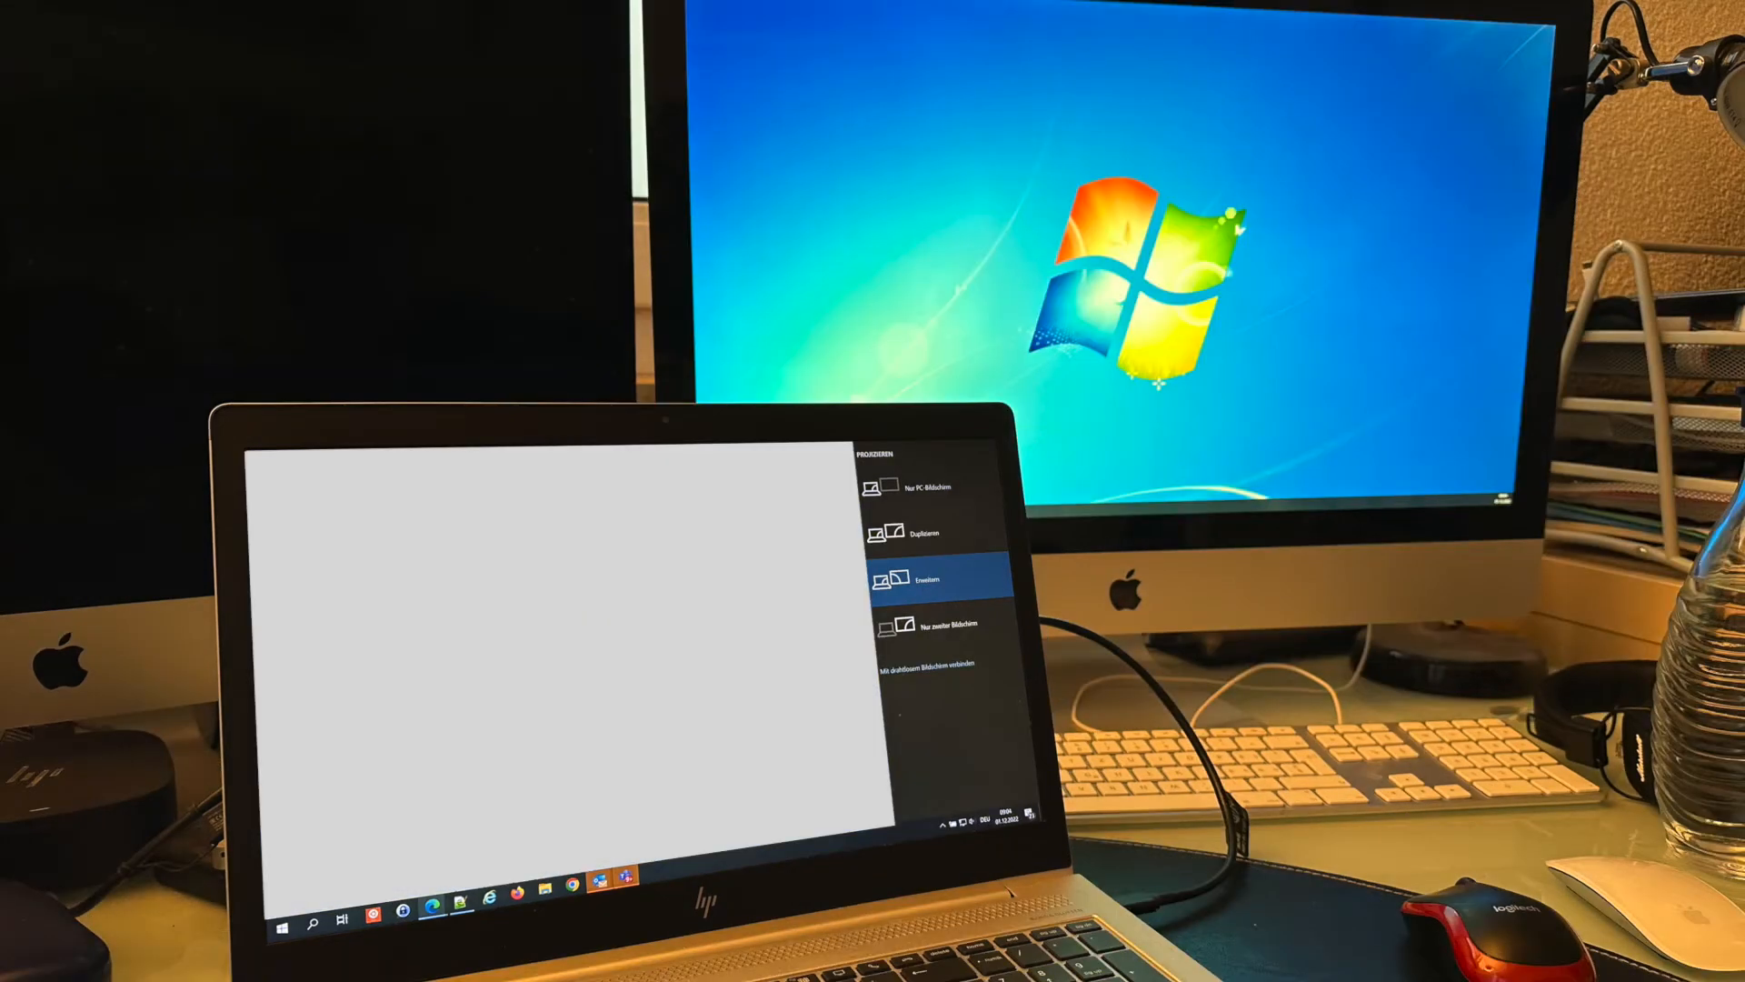